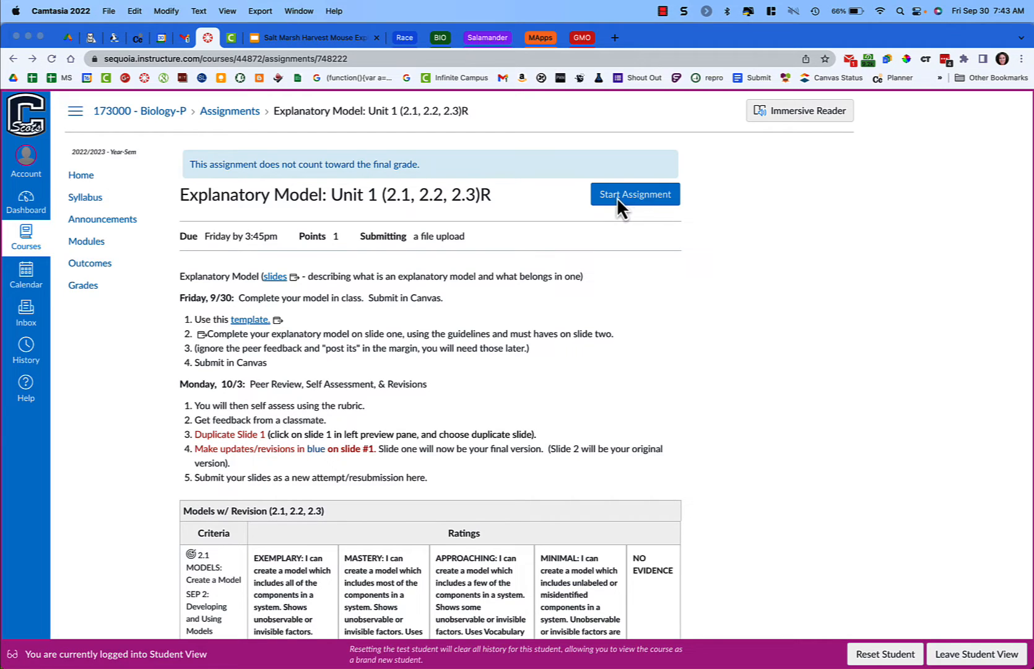
mouse_move(655, 206)
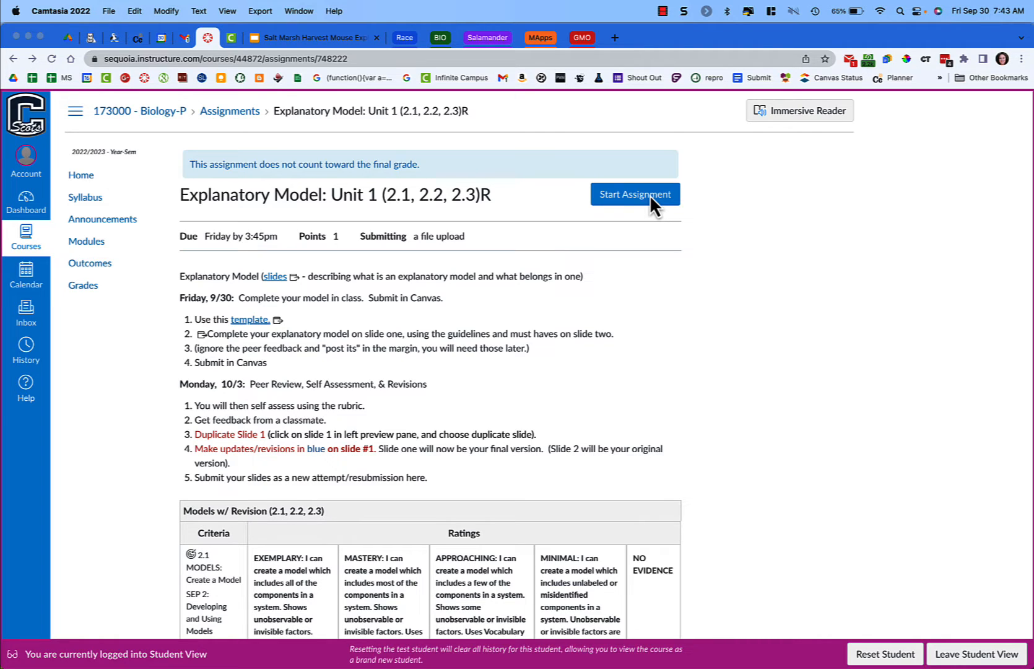
mouse_move(650, 210)
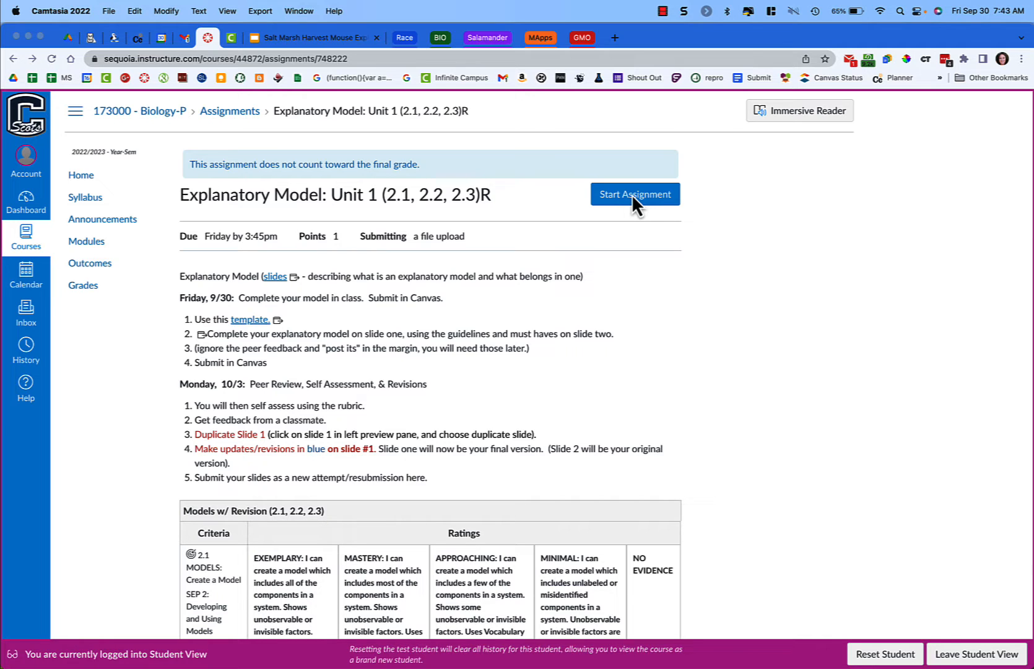
Step: Start the assignment and switch to the Google Drive (LTI 1.3) submission option
left_click(634, 193)
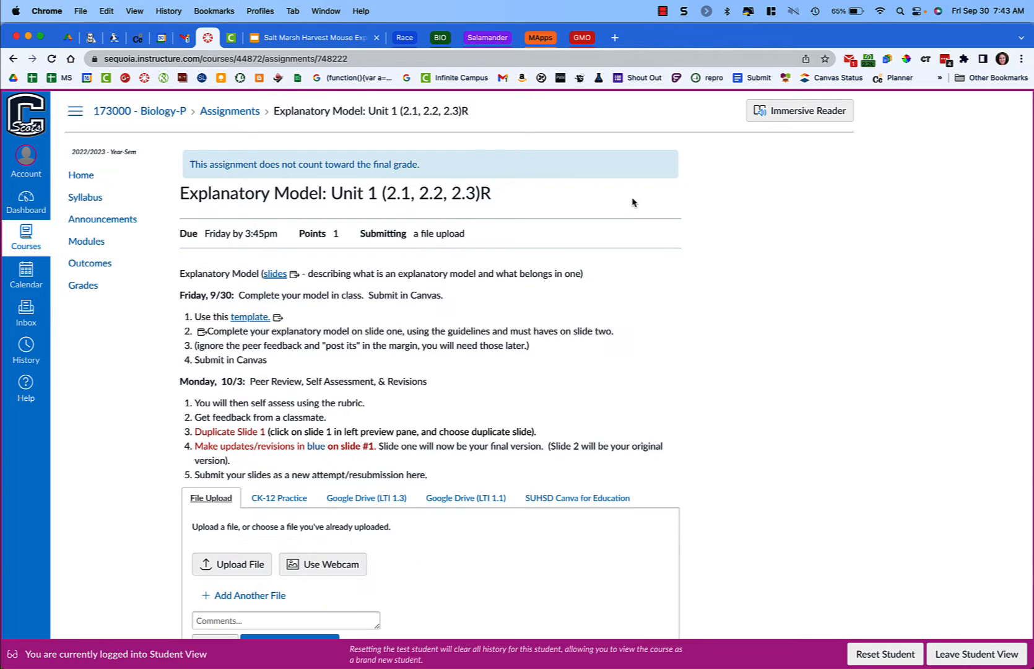
scroll("down", 3)
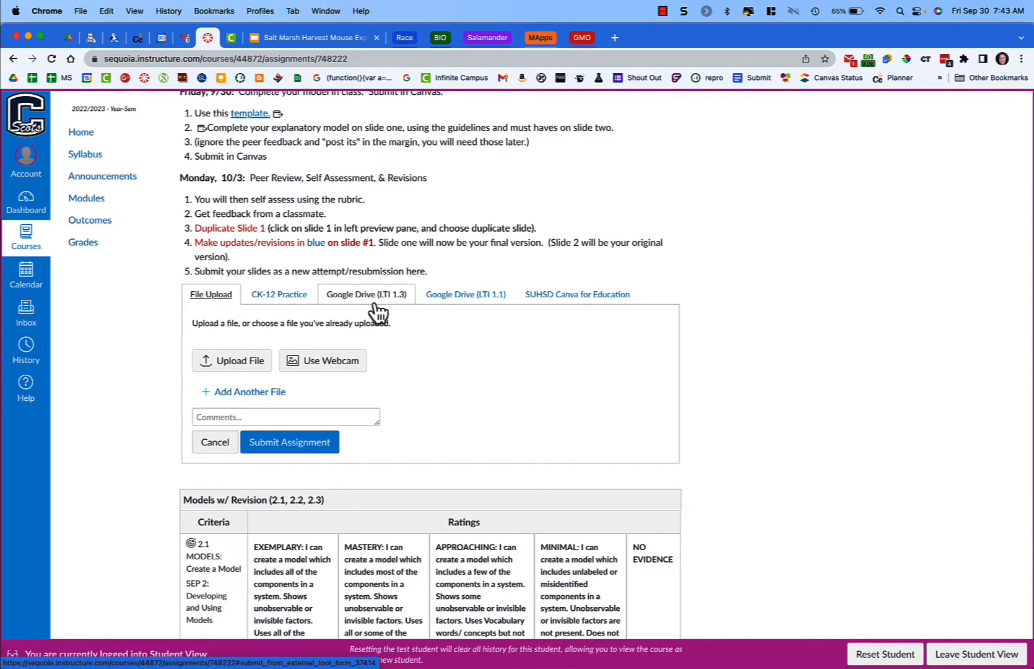
left_click(366, 294)
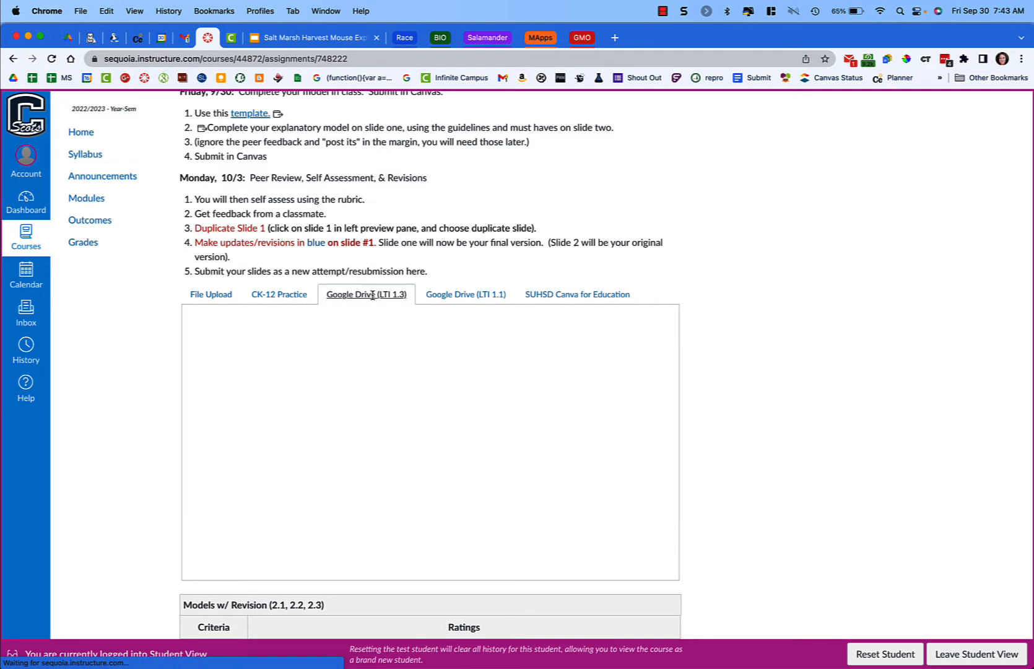
scroll("down", 3)
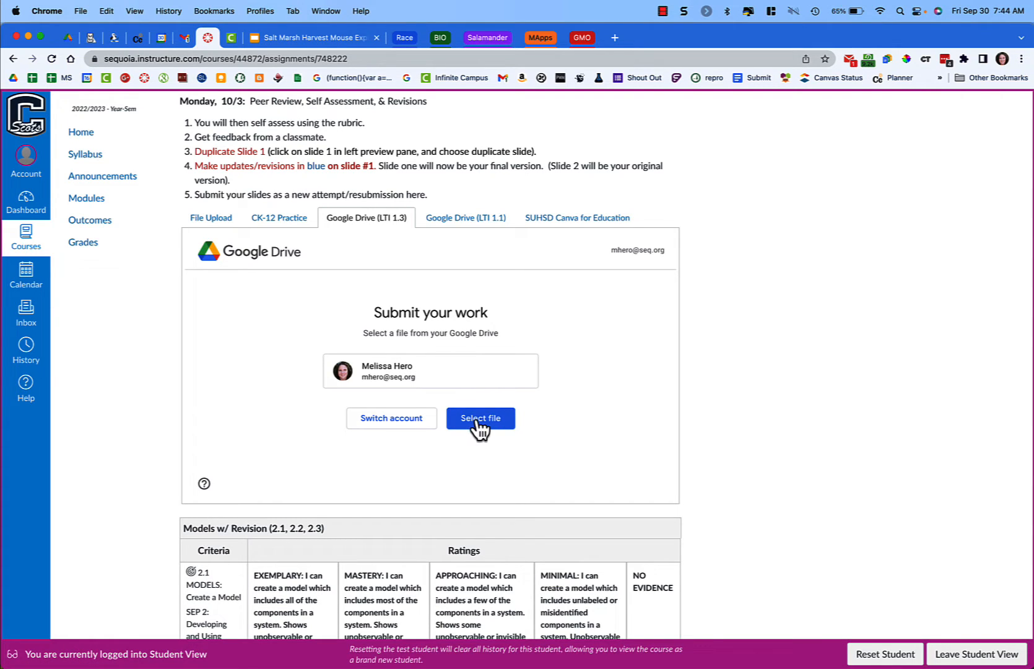
Step: Pick 'Salt Marsh Harvest Mouse Explanatory Model.pptx' from Google Drive and attach it
left_click(480, 417)
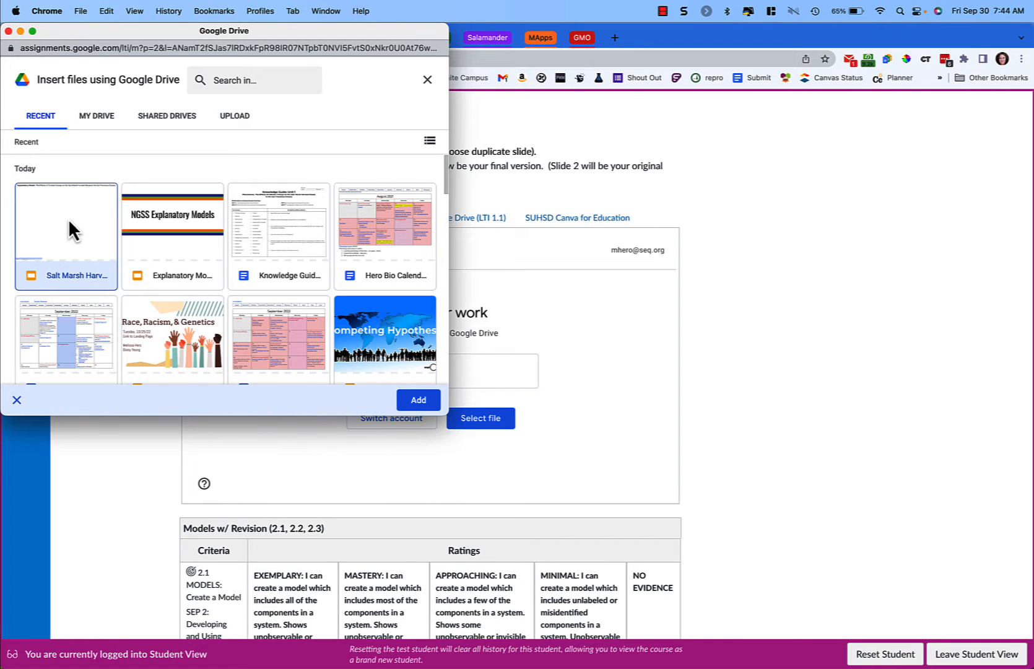
left_click(417, 399)
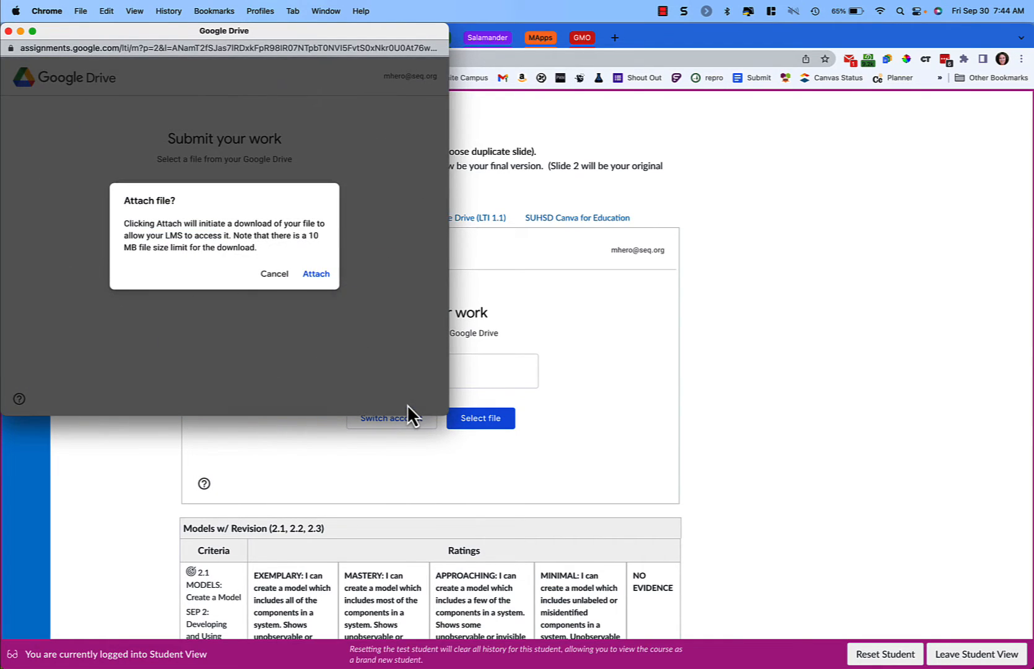
mouse_move(316, 274)
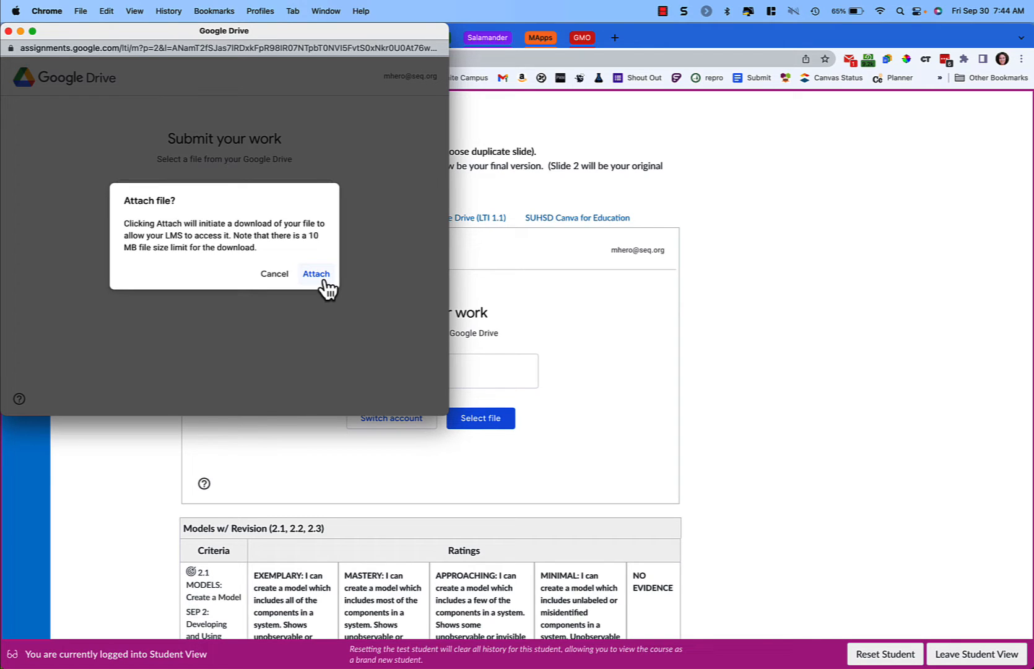
left_click(316, 274)
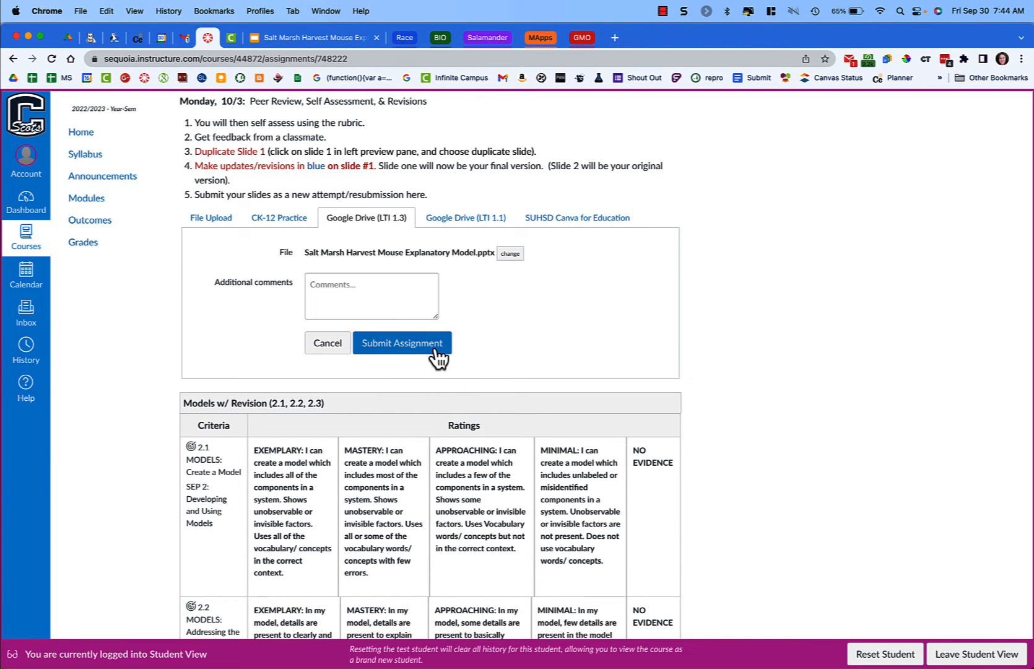
Step: Submit the assignment with the Salt Marsh Harvest Mouse file and dismiss the processing alert
left_click(402, 342)
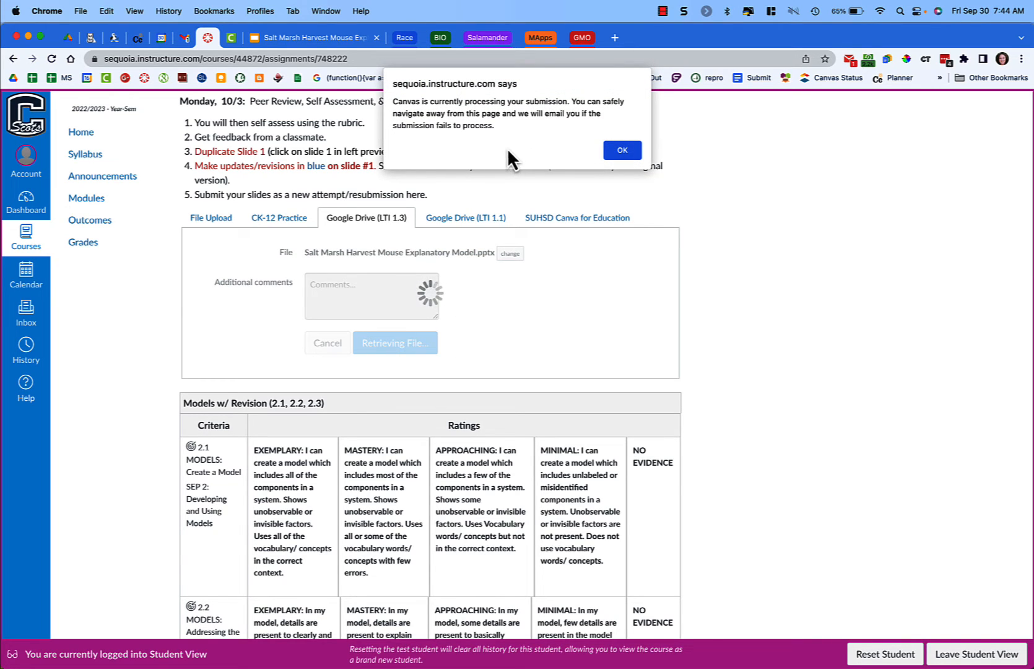
mouse_move(561, 127)
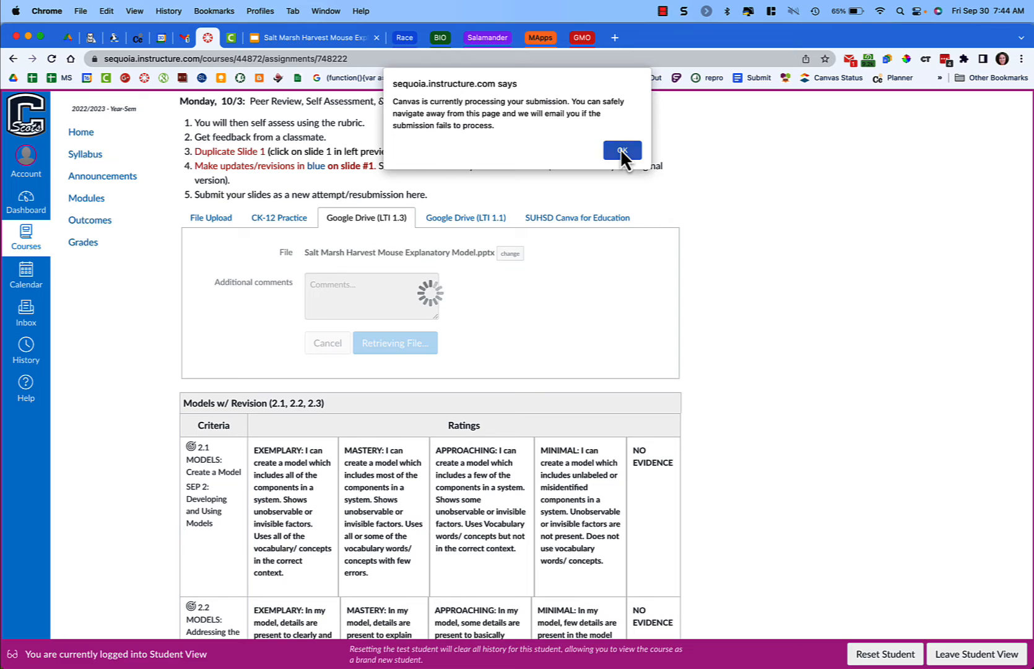
left_click(620, 150)
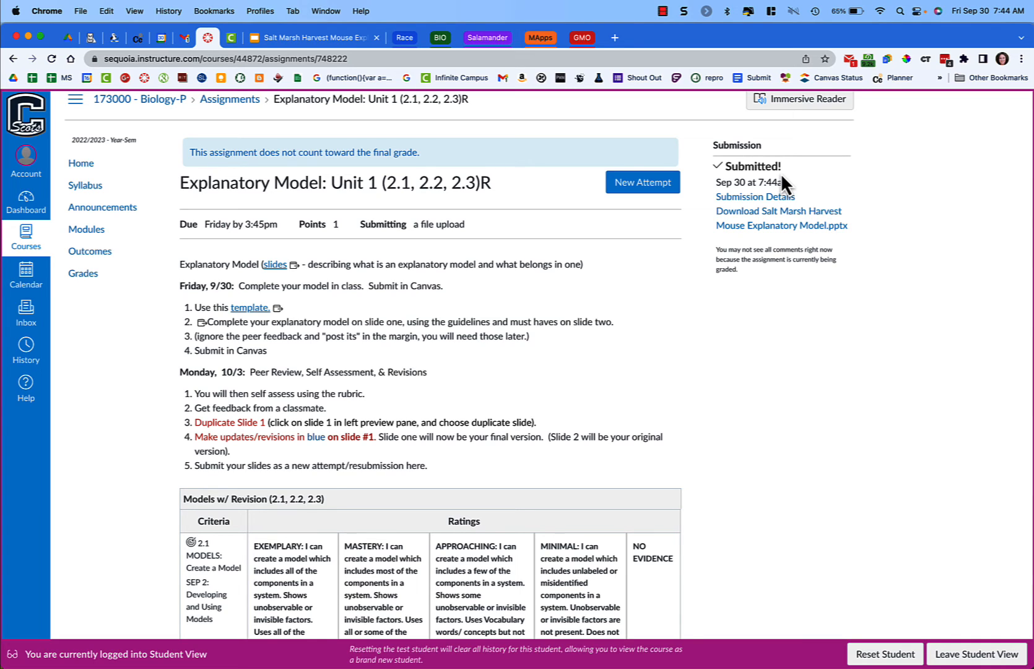
mouse_move(778, 186)
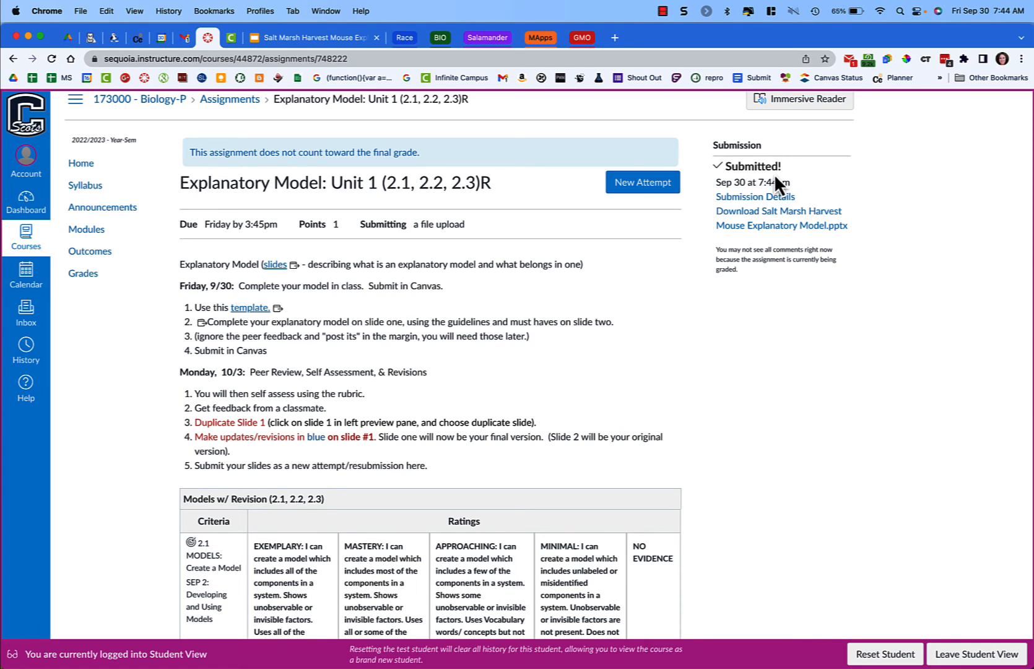